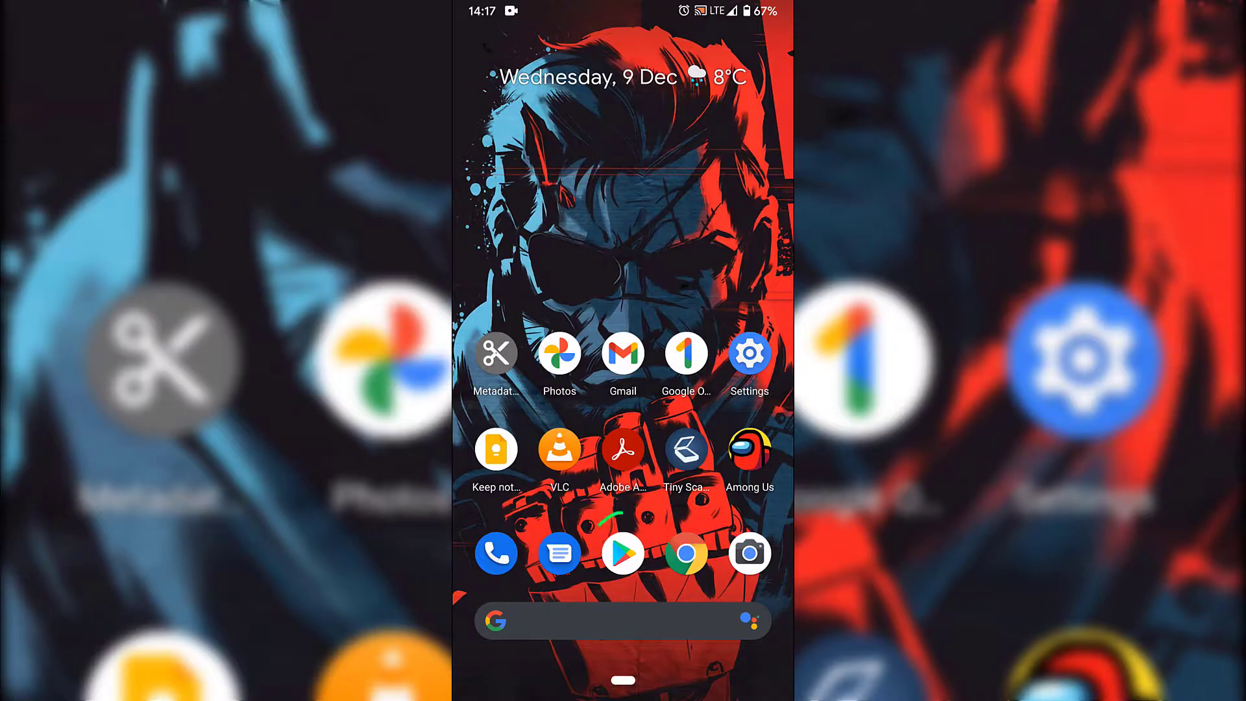
- Launch Google Play Store from the dock, landing on the Apps recommendations page
click(622, 553)
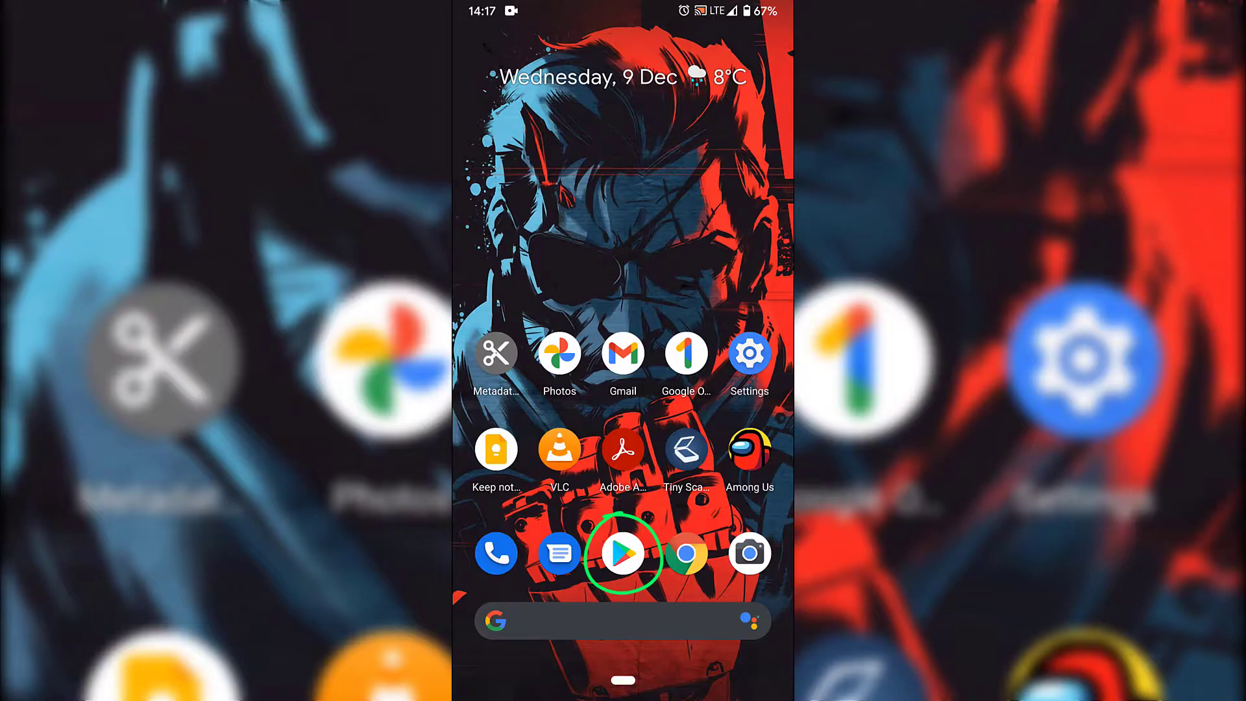
click(621, 553)
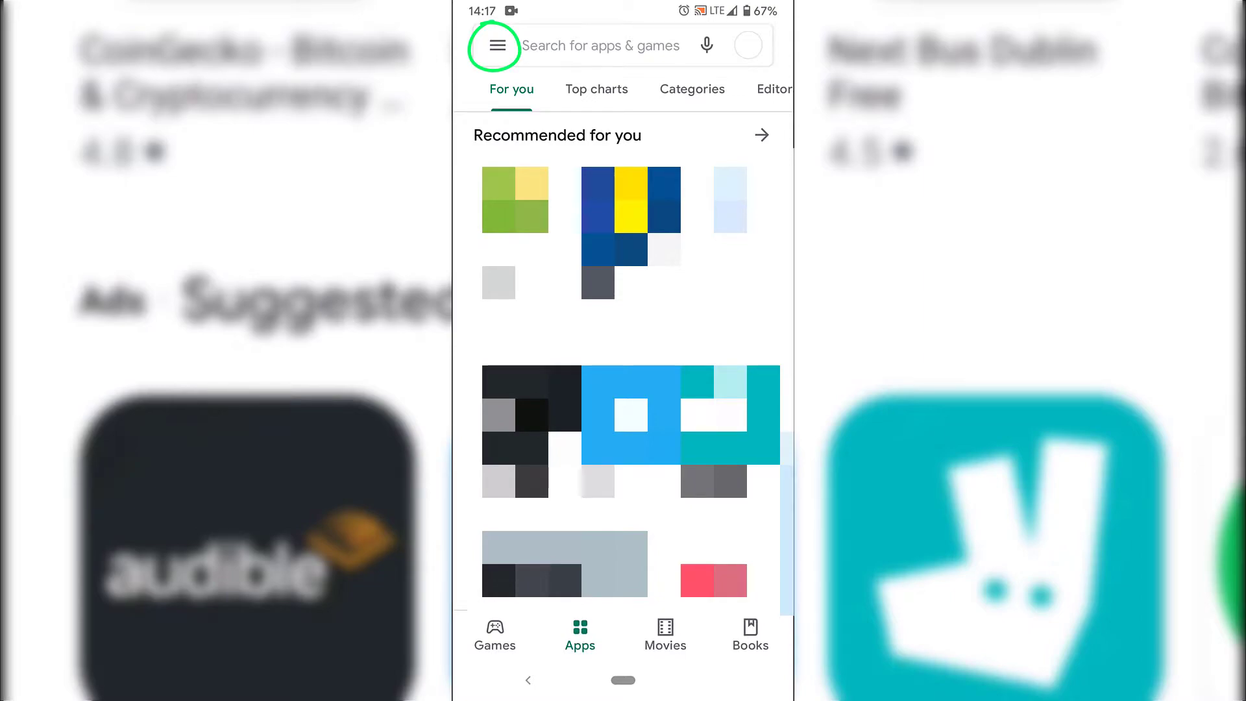
- Open the navigation drawer and go to the Play Protect security page
click(495, 45)
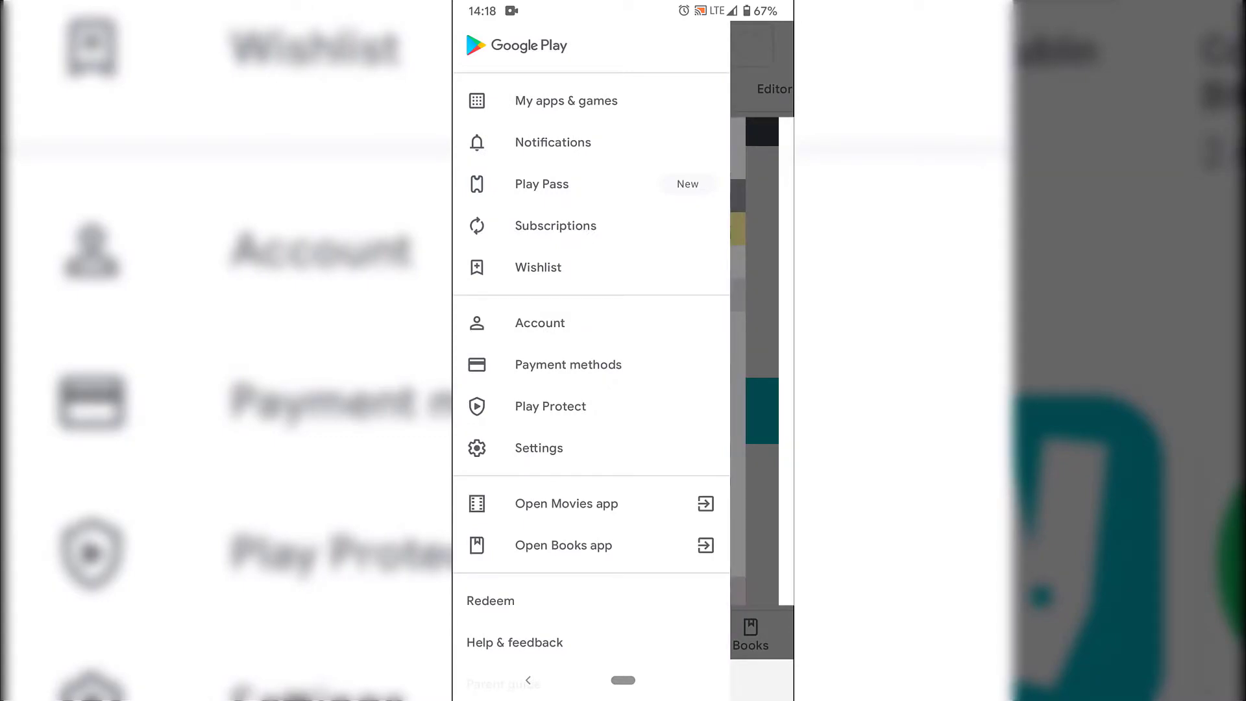
click(551, 407)
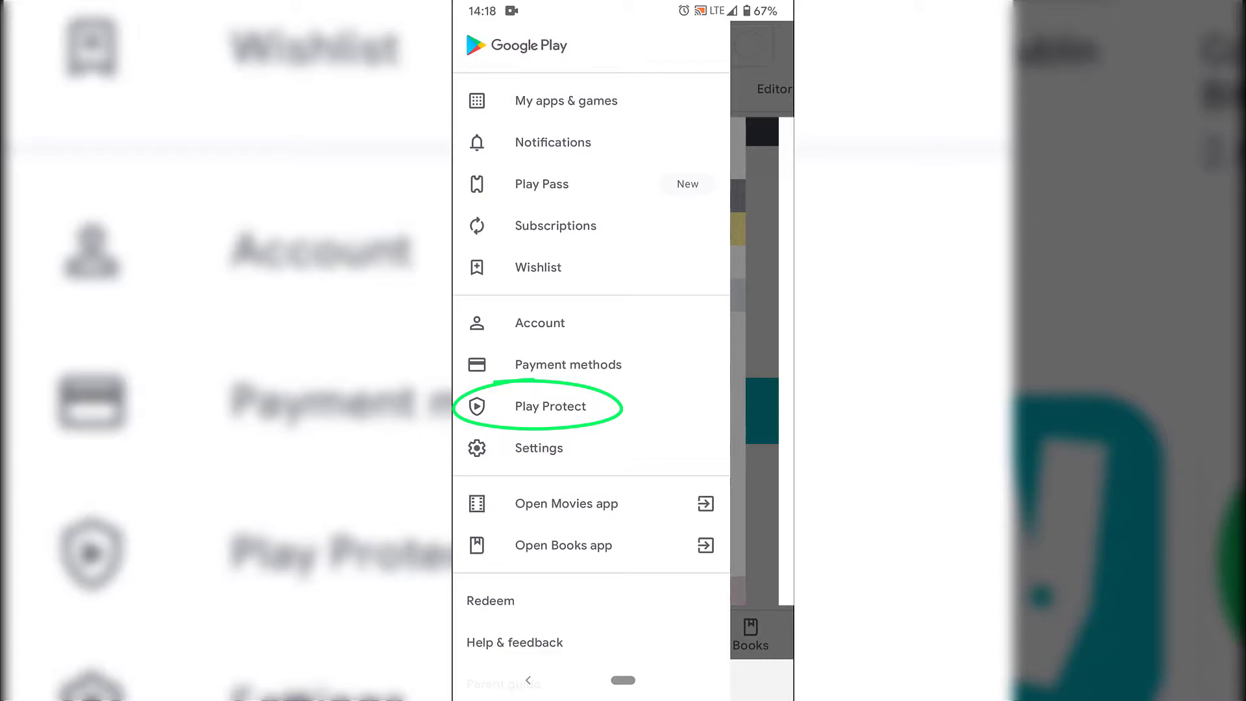
click(549, 407)
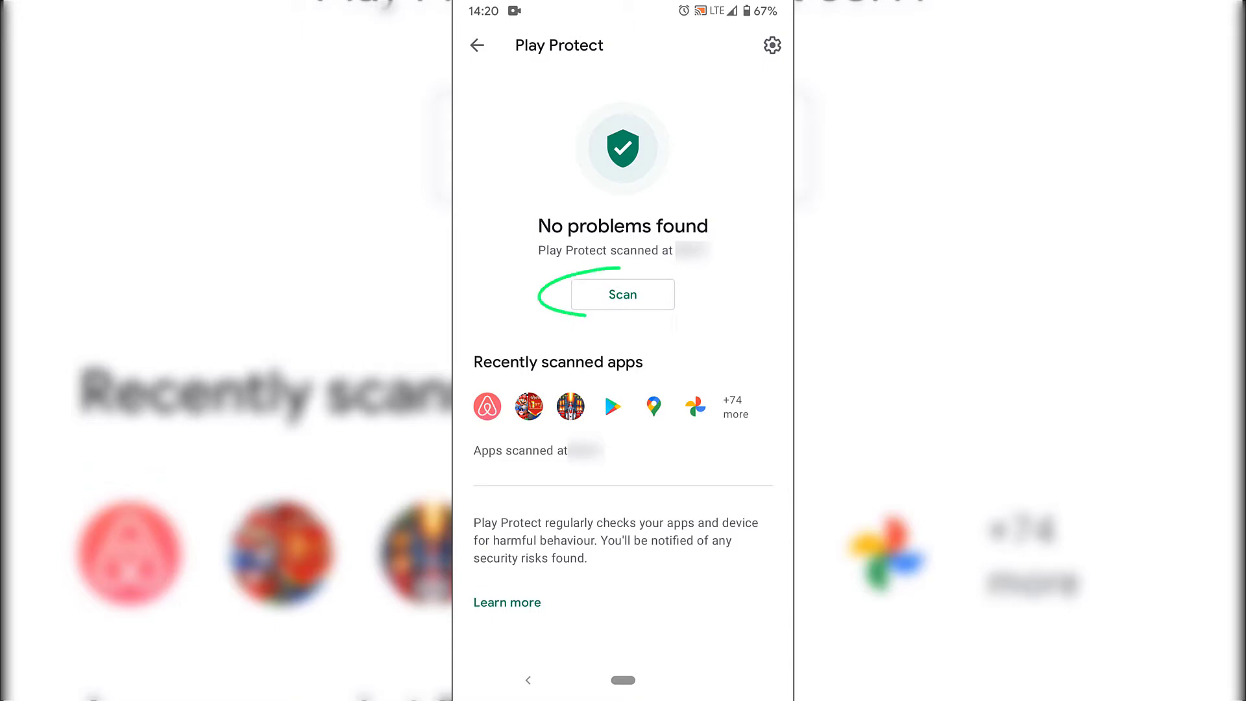
- Start a new Play Protect scan of the installed apps
click(622, 295)
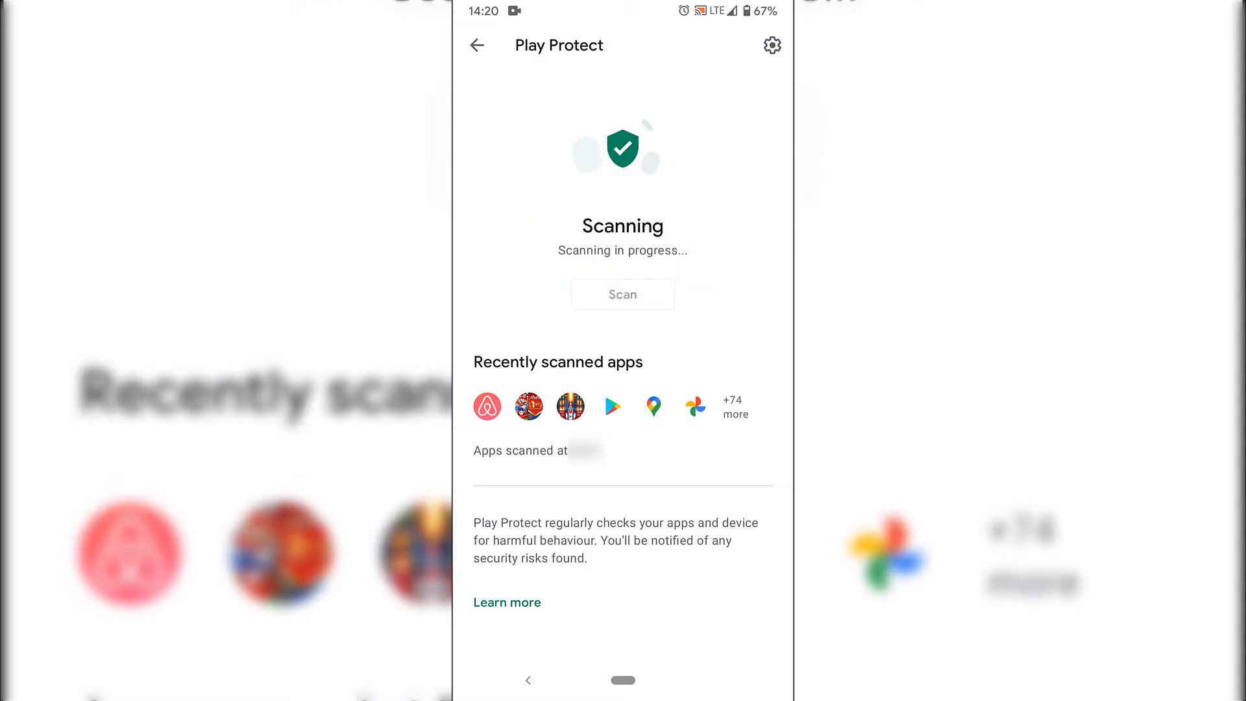